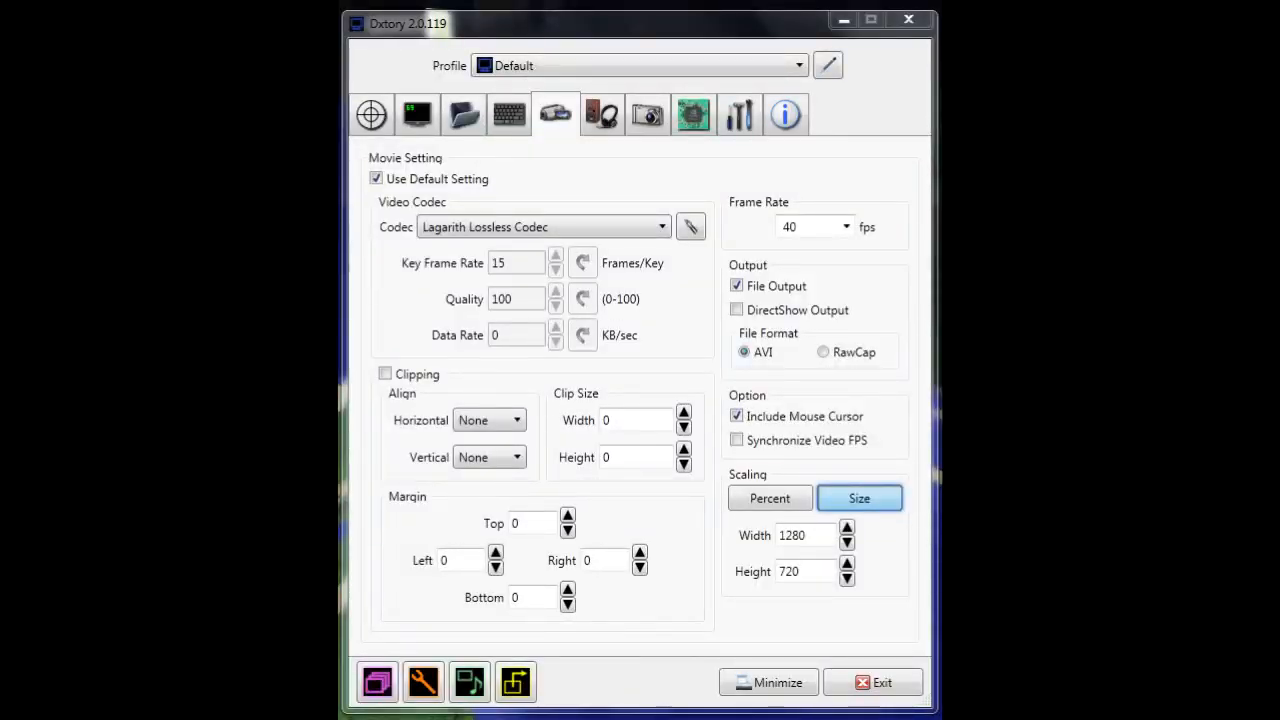
Show the second audio track's settings, which record the microphone as 48 kHz PCM.
click(690, 227)
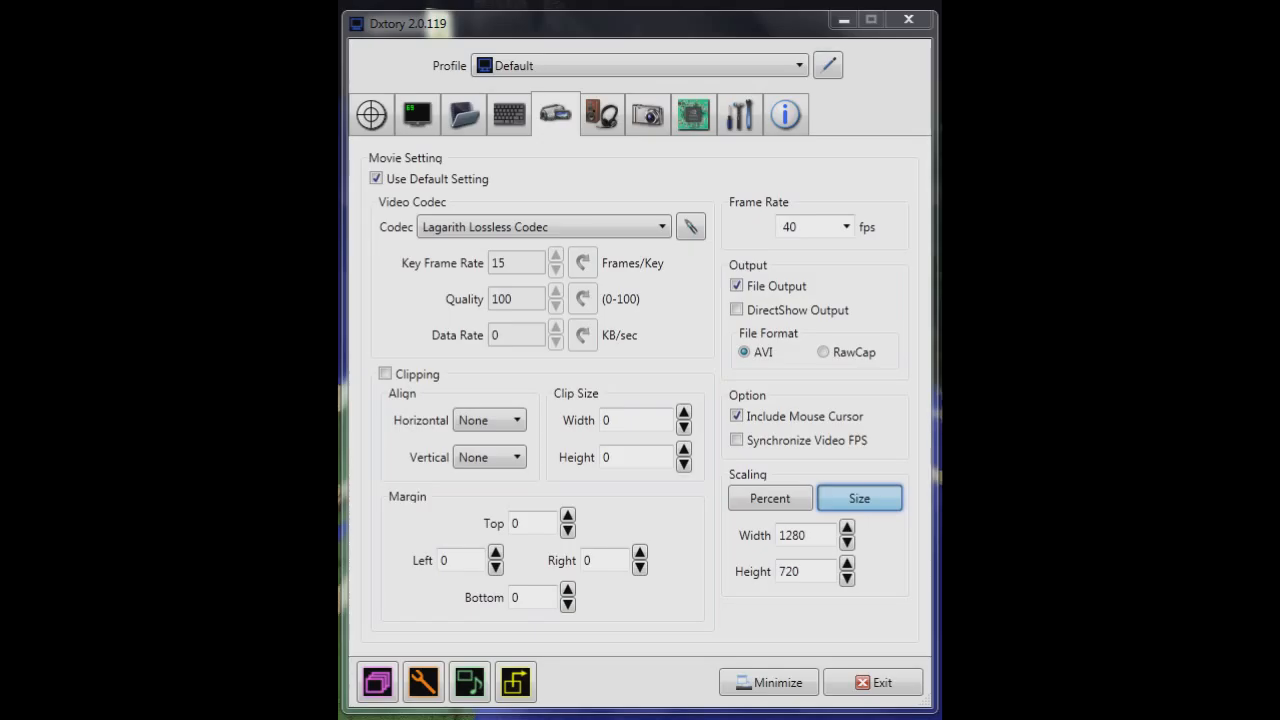
click(600, 108)
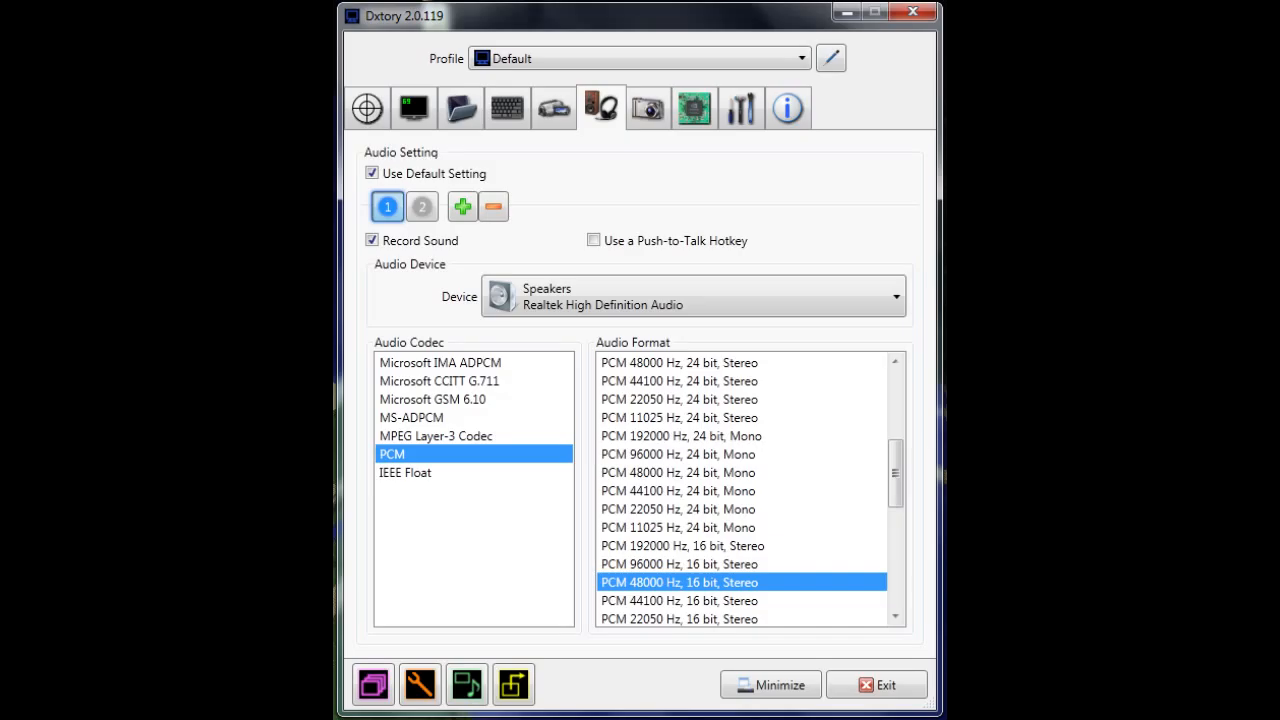
click(422, 207)
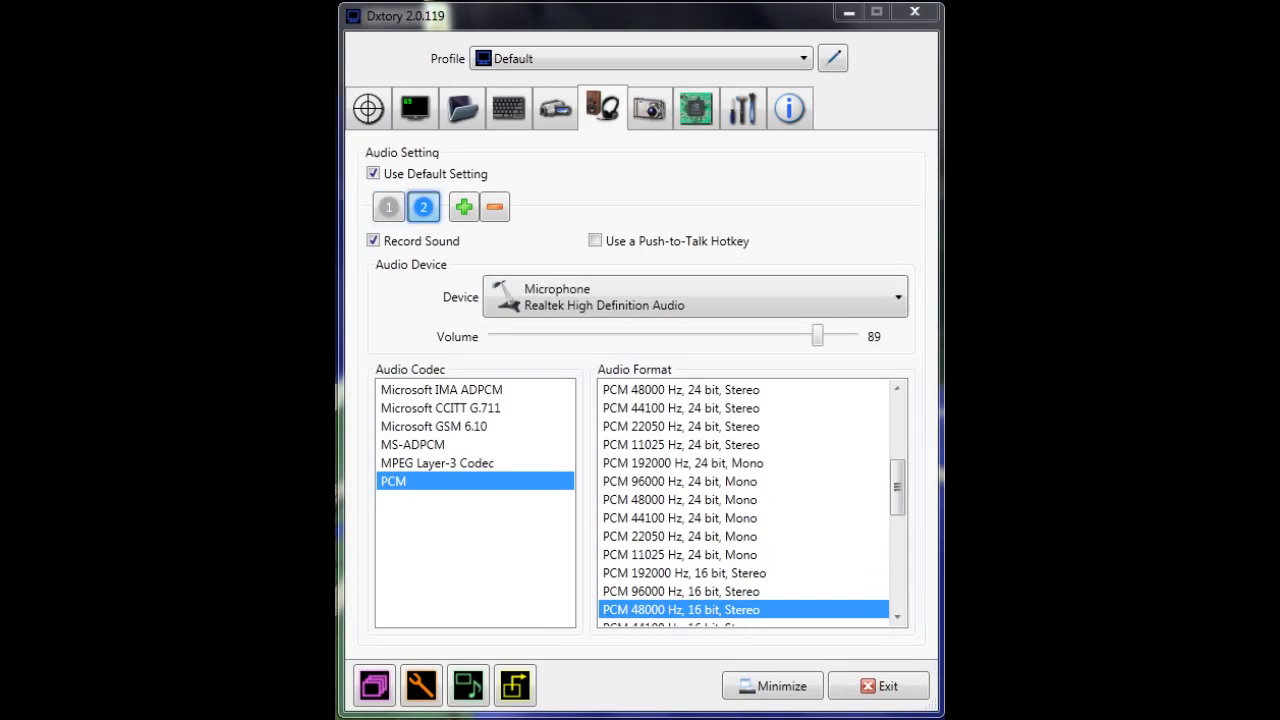